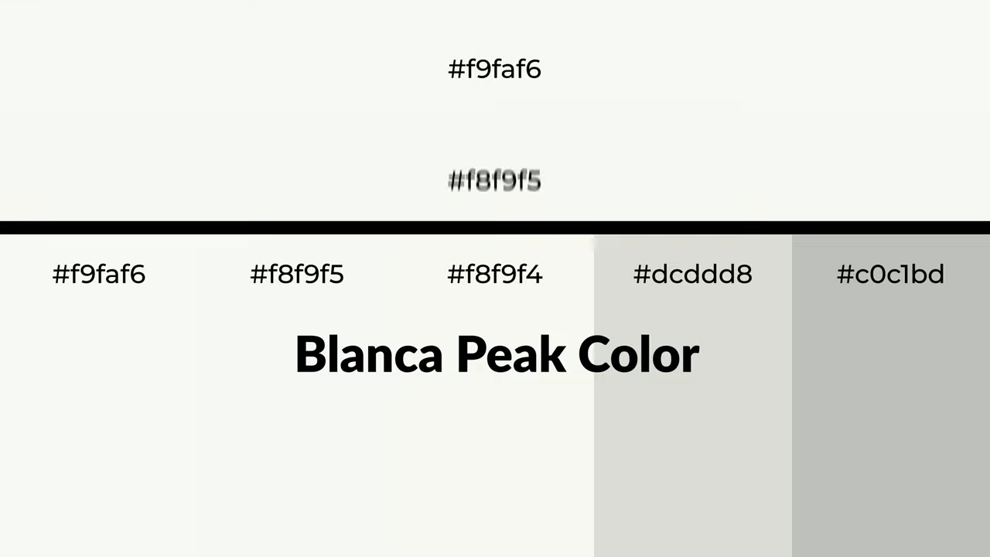
{"action": "scroll", "scroll_direction": "down", "scroll_amount": 3}
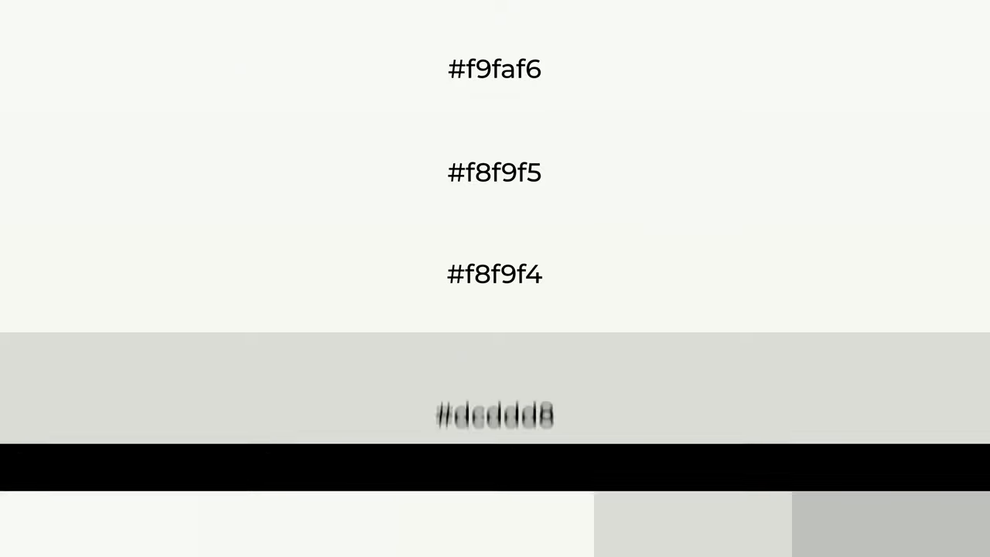